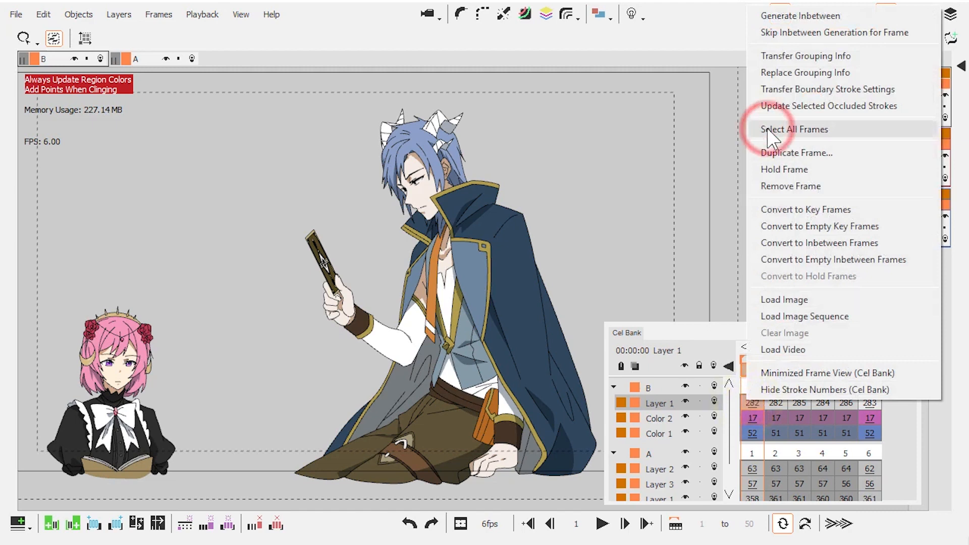
# Step: Select all frames of Layer 1 in the cel bank via the context menu
pyautogui.click(795, 129)
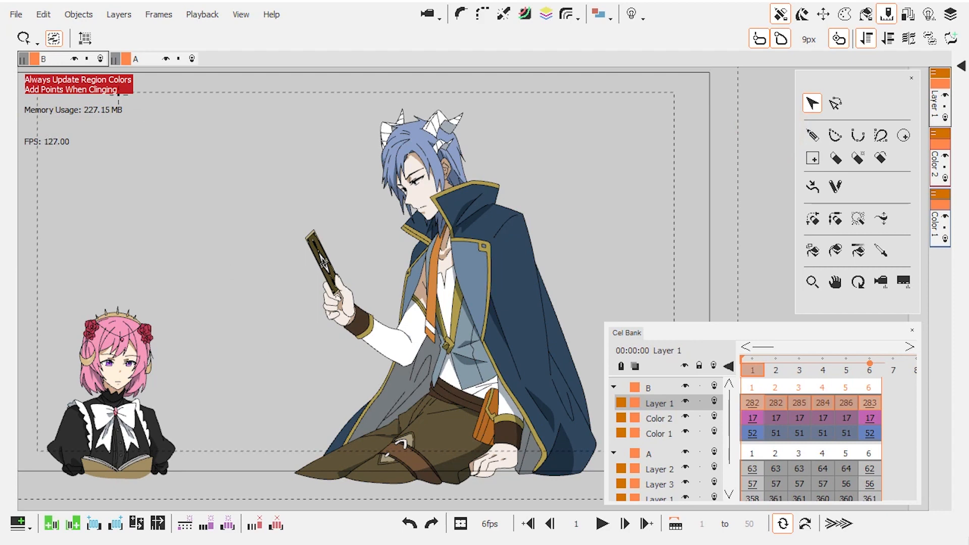
pyautogui.click(43, 14)
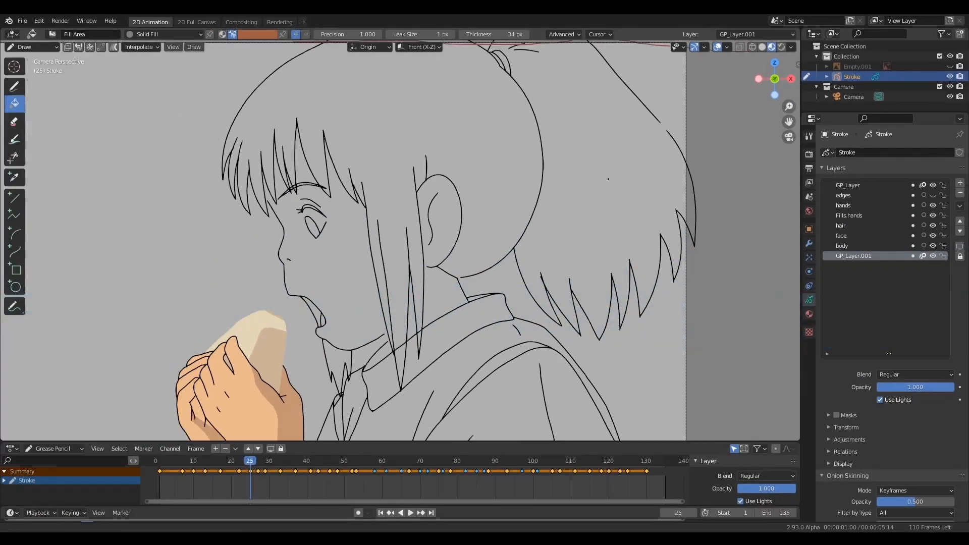
# Step: Fill the girl's hair brown with the Fill tool, then show the pirate project with green fills
pyautogui.scroll(3)
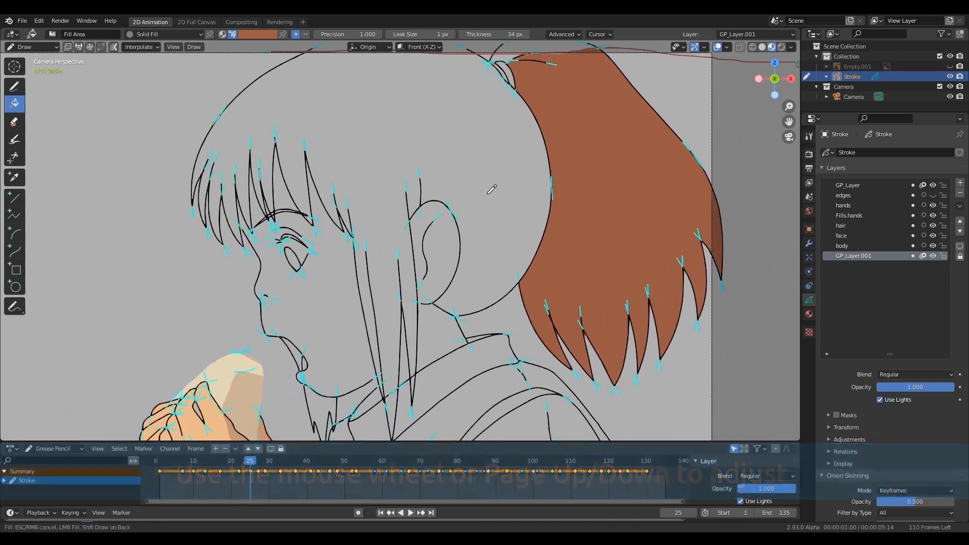
pyautogui.click(319, 8)
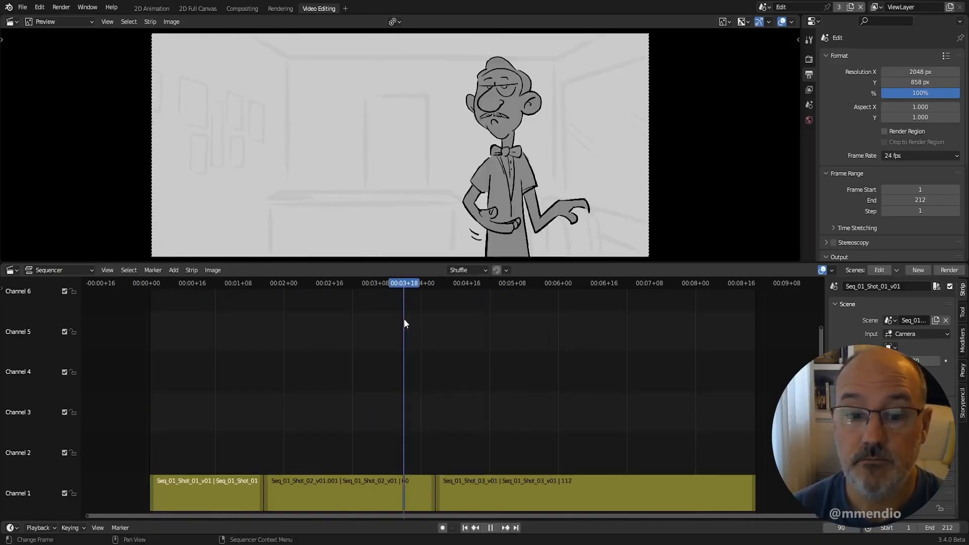
pyautogui.click(309, 282)
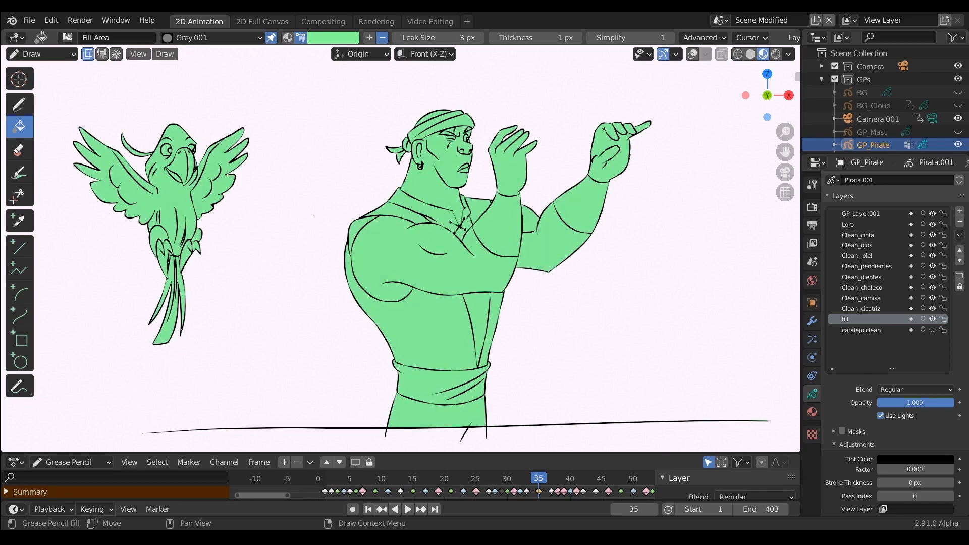
pyautogui.moveTo(538, 296)
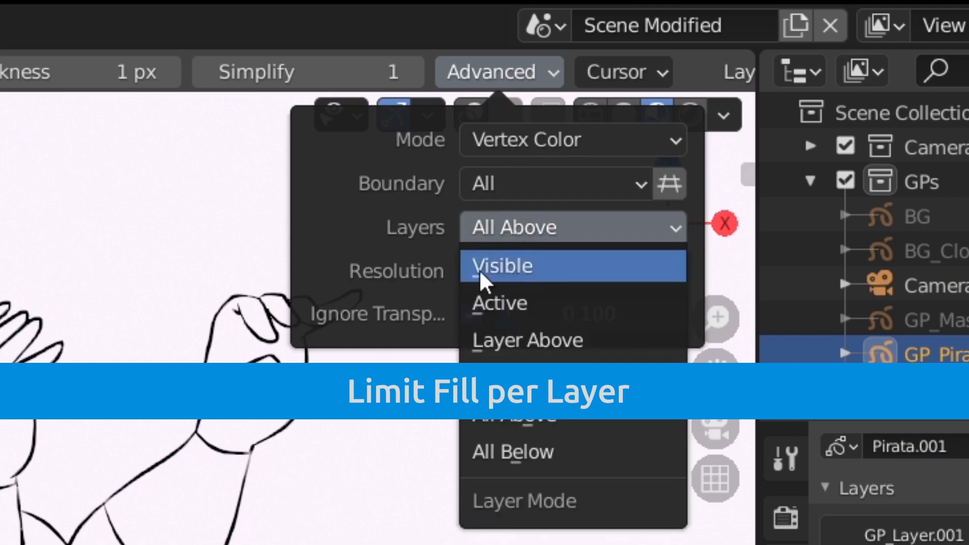
# Step: Set the Fill tool's Advanced Layers option to Visible so only visible layers bound the fill
pyautogui.click(498, 303)
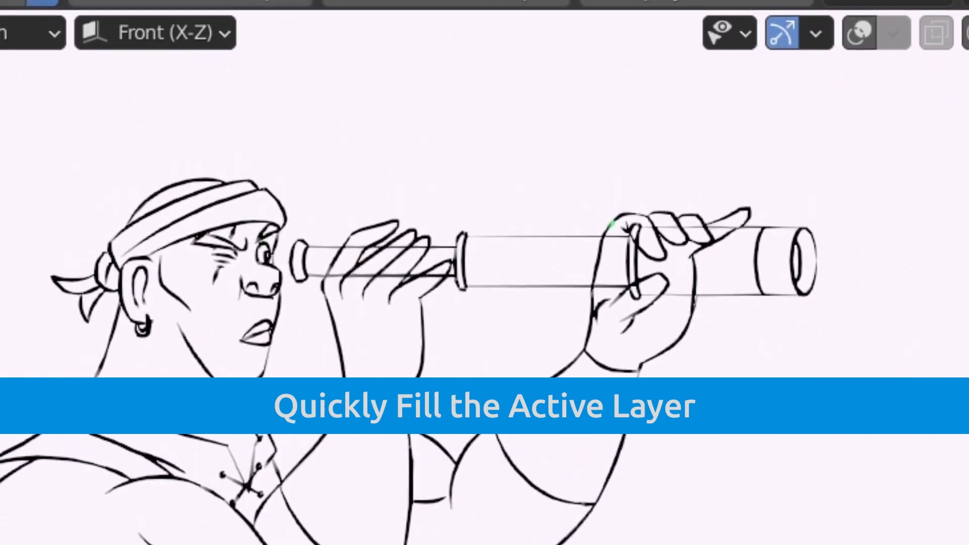
pyautogui.moveTo(720, 342)
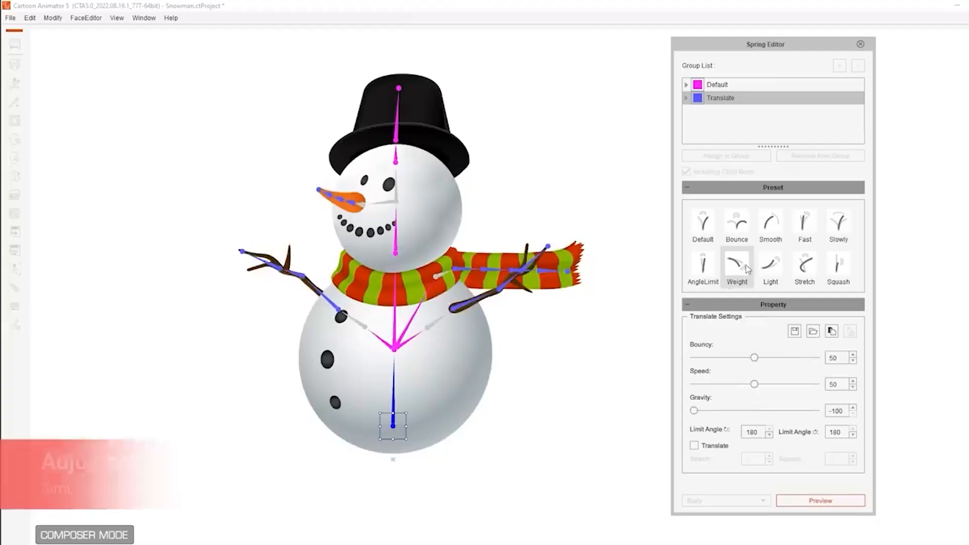
# Step: Apply the Weight spring preset to the snowman's bones, then bring up the jungle scene's import dialog
pyautogui.click(718, 84)
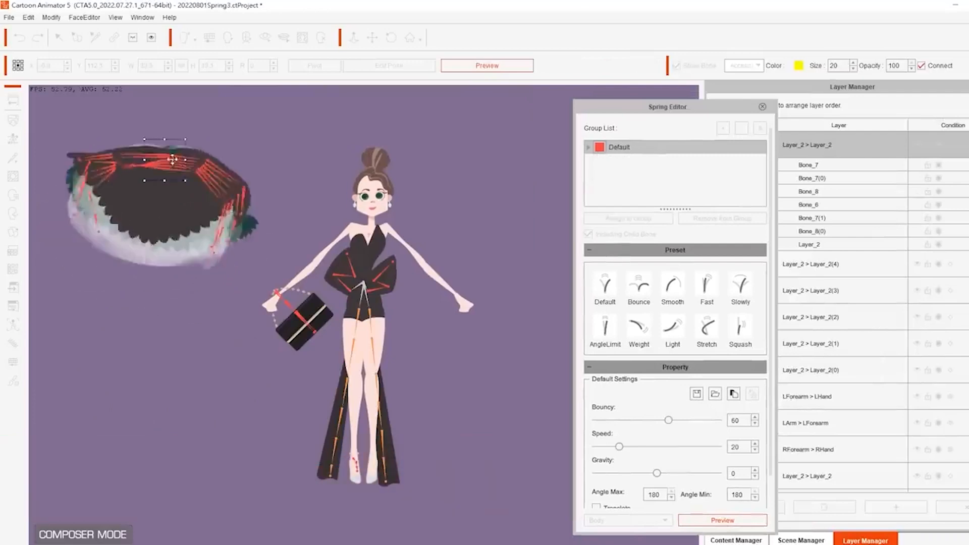
pyautogui.click(736, 540)
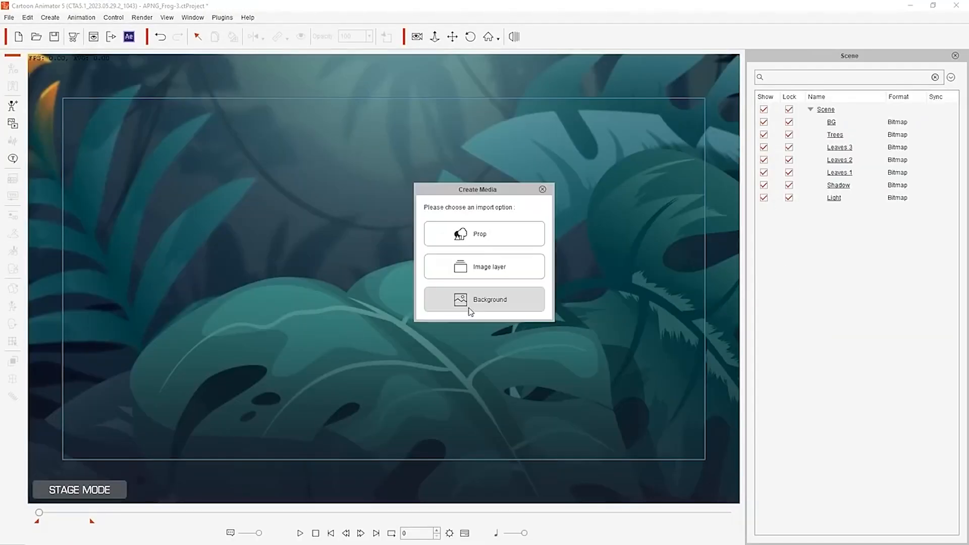
# Step: Import the APNG blue frog as an animated prop over the jungle background
pyautogui.click(484, 233)
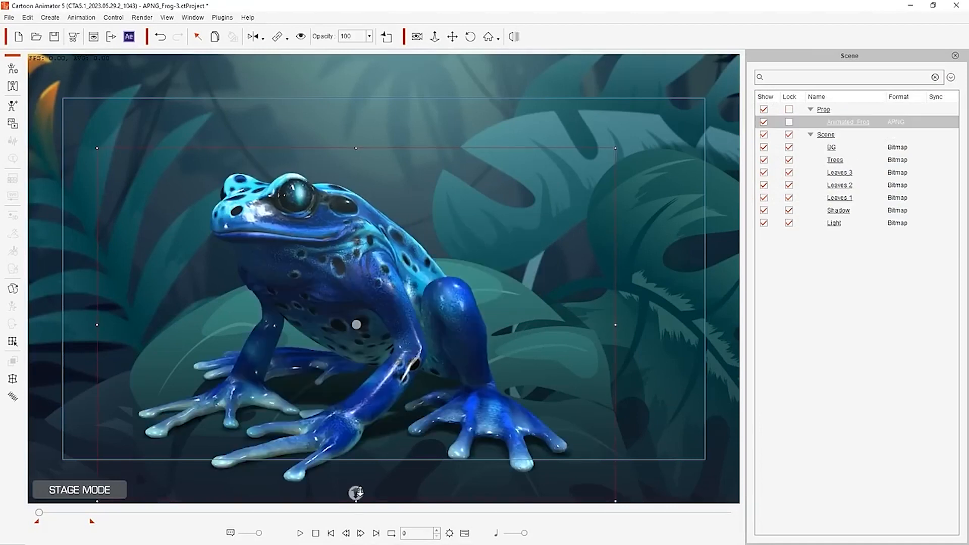
pyautogui.click(299, 533)
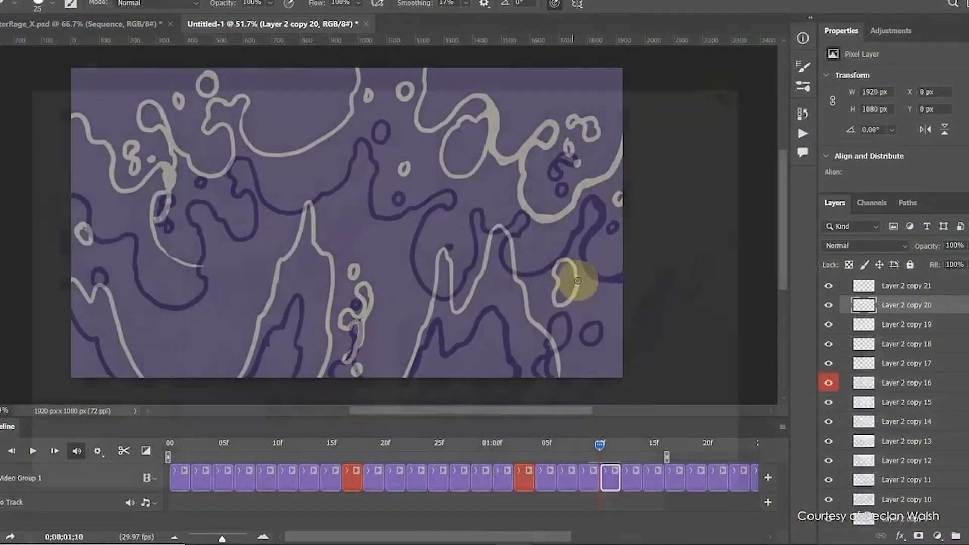
# Step: Show the Untitled-1 splash animation's layer-copy frames in the Timeline panel
pyautogui.click(278, 24)
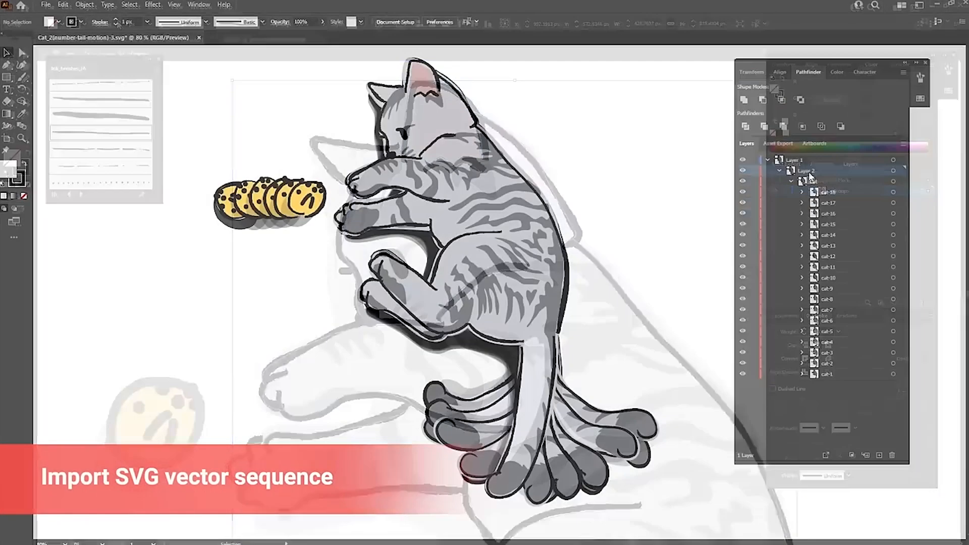
# Step: Import the cat SVG vector sequence as a stack of numbered cat layers
pyautogui.click(45, 6)
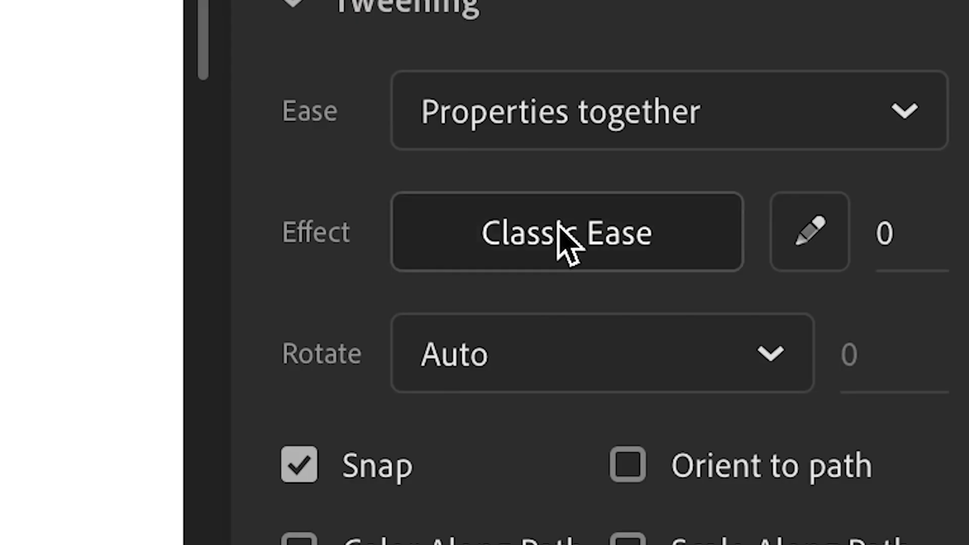
# Step: Give the Classic tween a Cubic Ease In Out and add an Asset Warp pin inside the matchstick flame
pyautogui.click(565, 234)
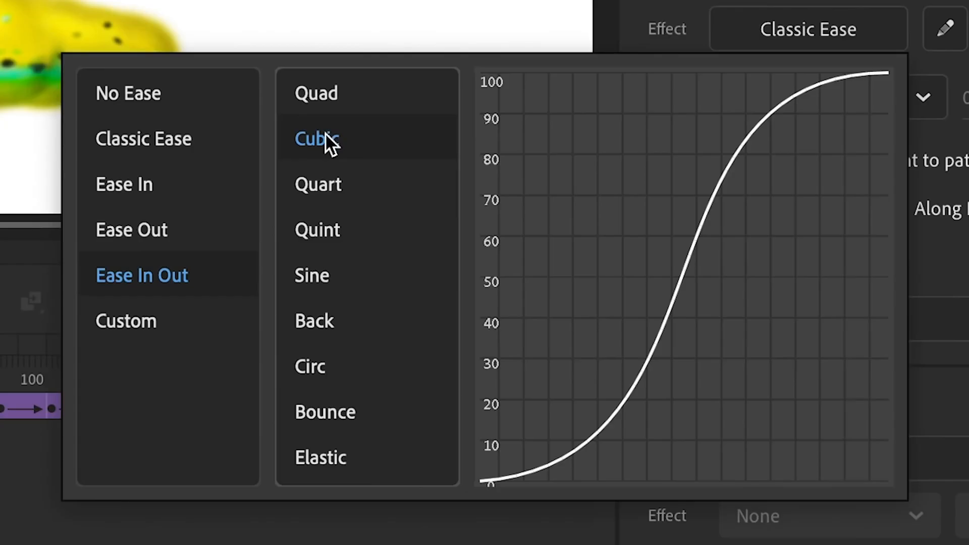
pyautogui.click(317, 139)
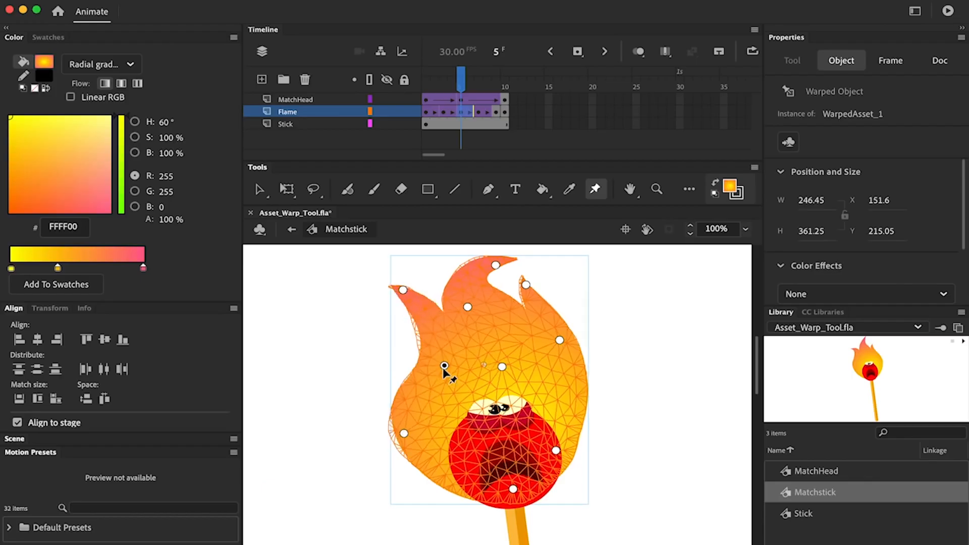
pyautogui.click(772, 68)
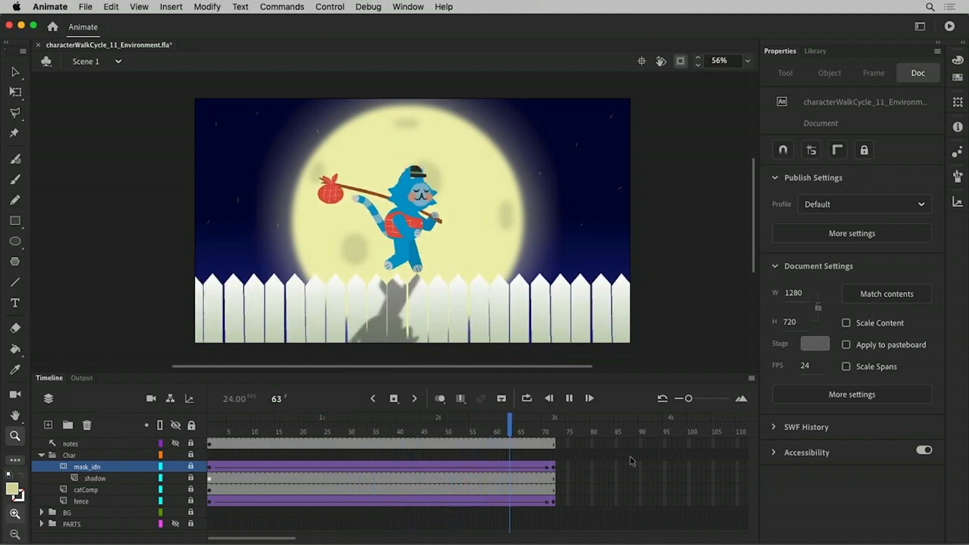
pyautogui.click(364, 420)
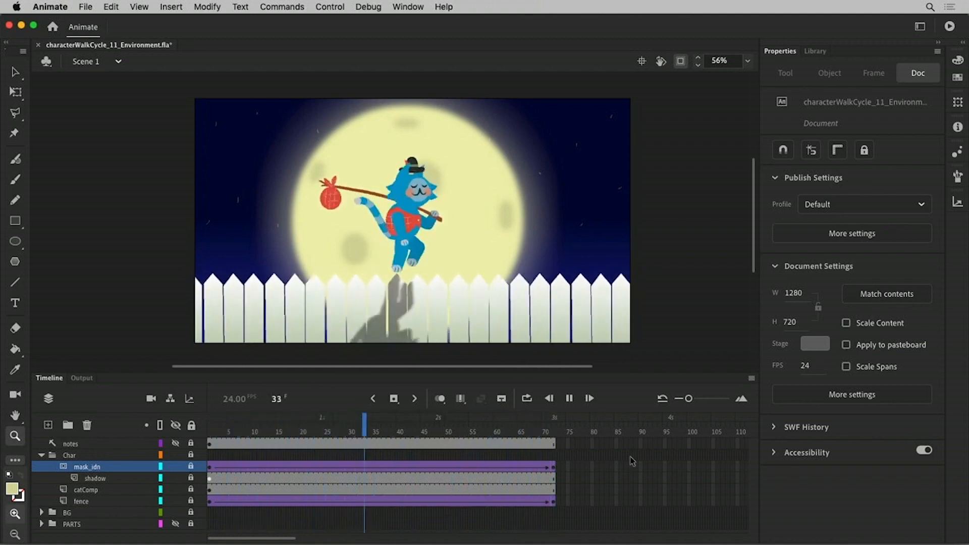
pyautogui.click(230, 419)
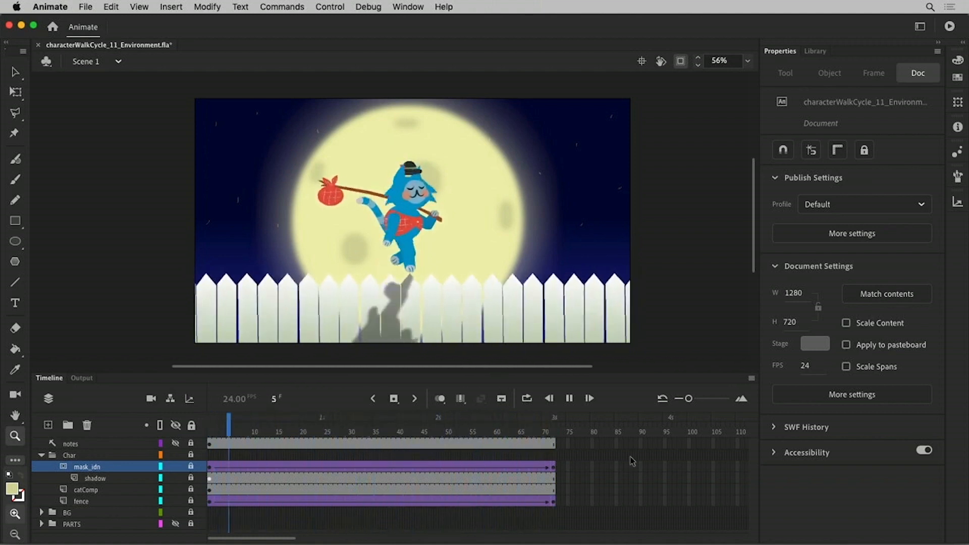
pyautogui.click(456, 422)
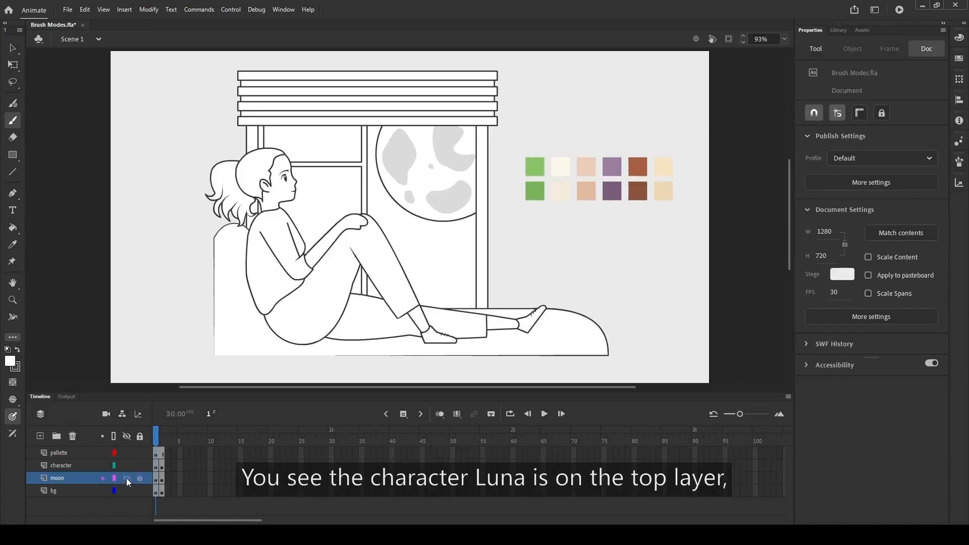
pyautogui.click(127, 478)
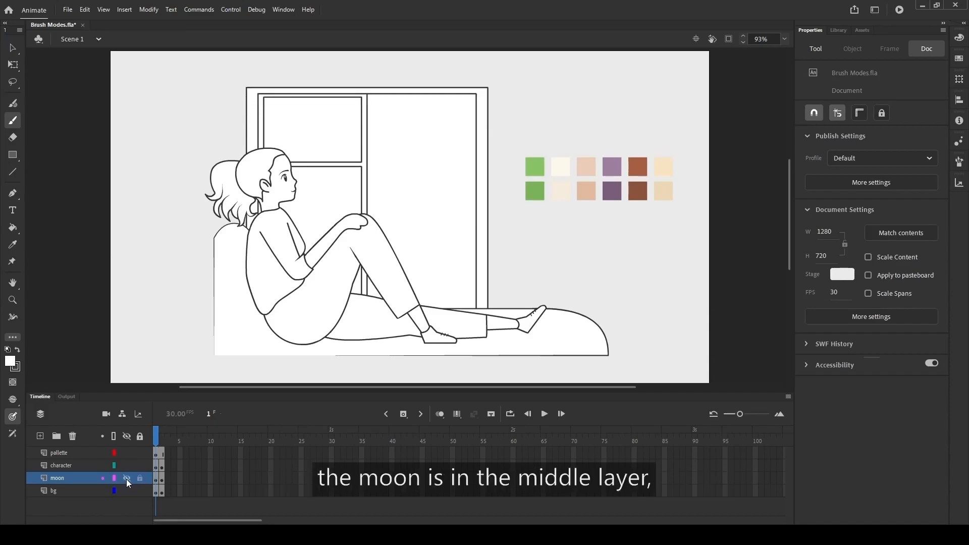
pyautogui.click(127, 478)
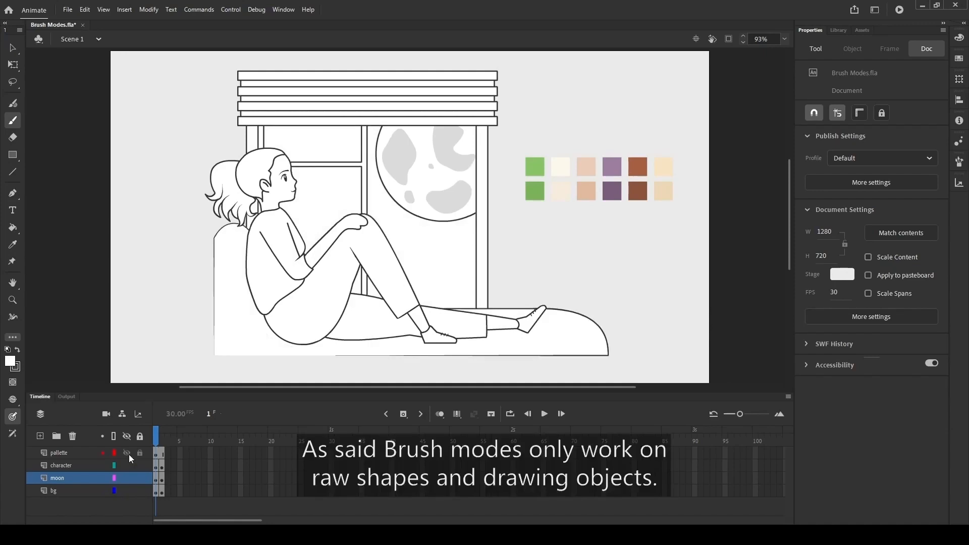
pyautogui.click(61, 464)
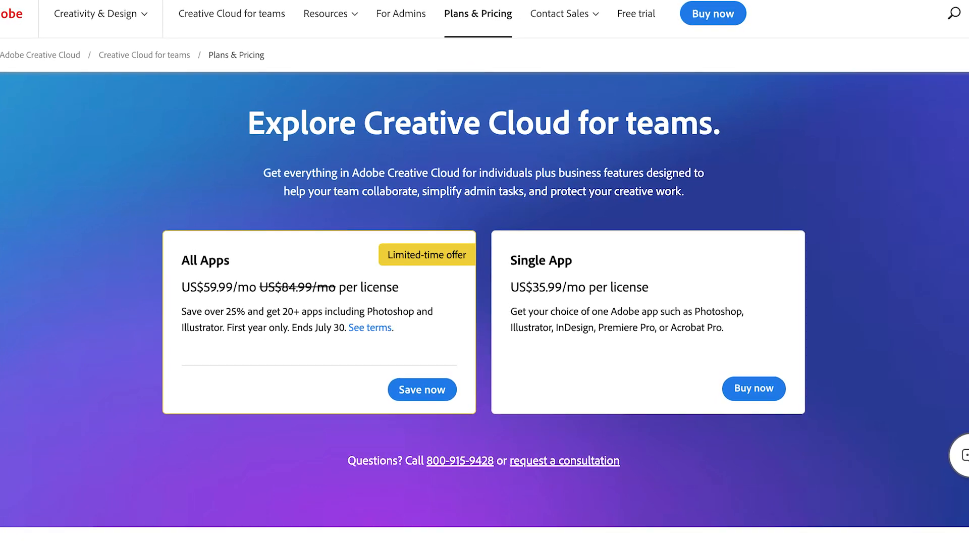
pyautogui.scroll(3)
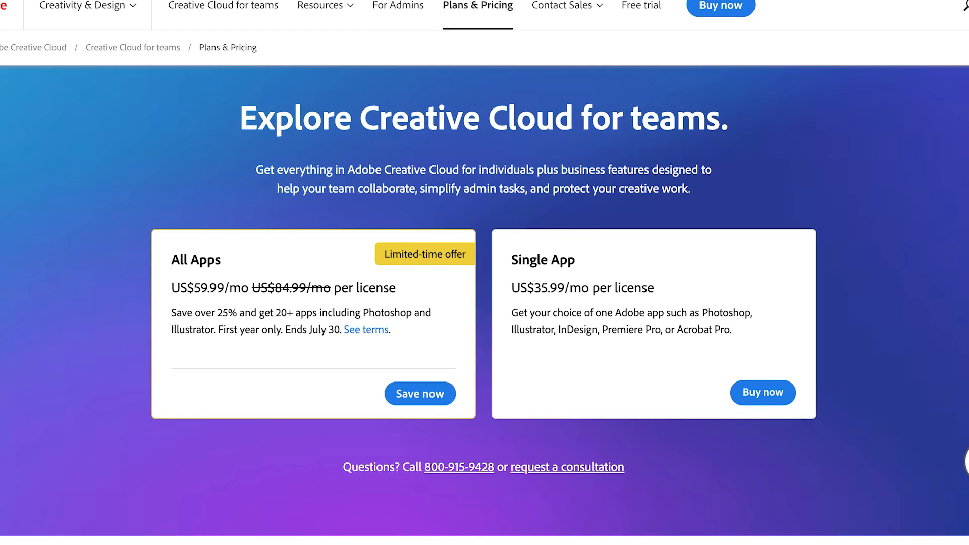
pyautogui.scroll(3)
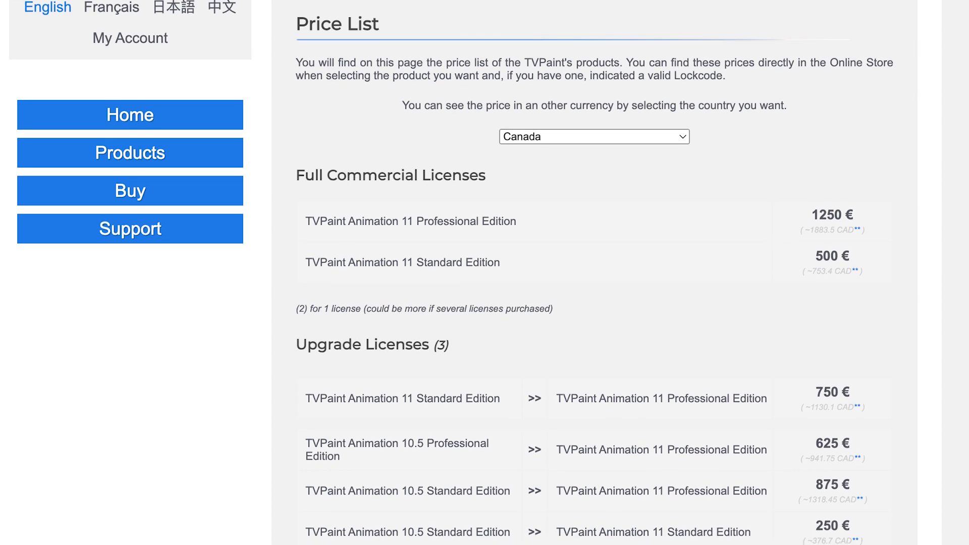
pyautogui.scroll(-3)
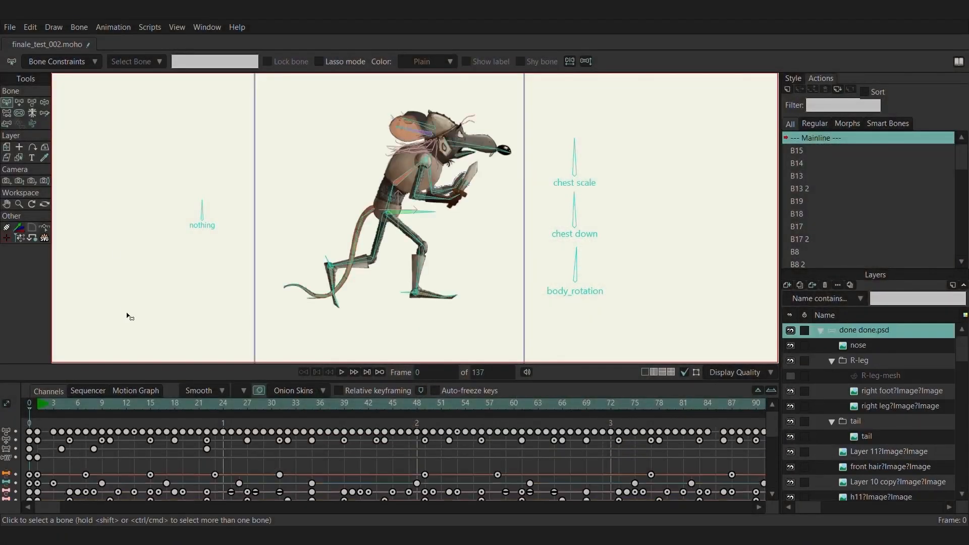
pyautogui.click(341, 371)
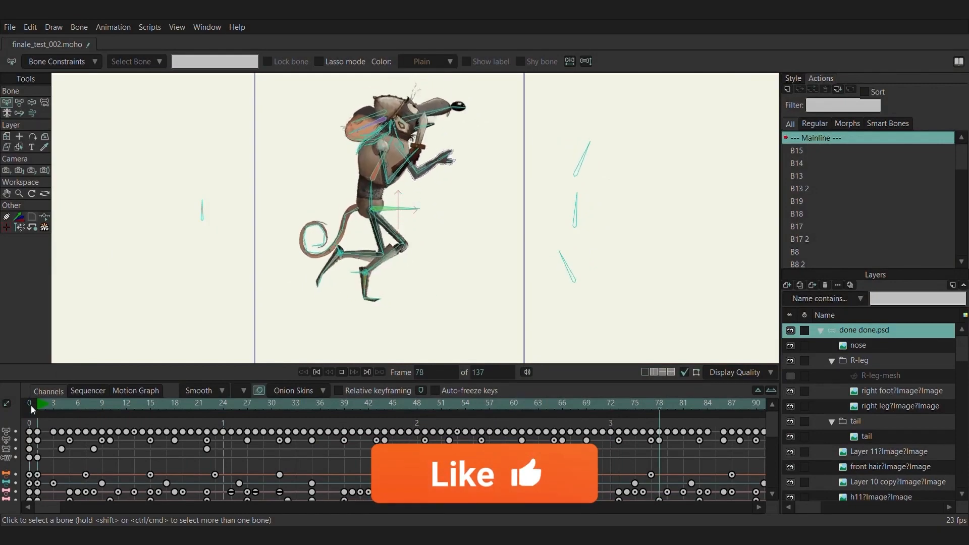
pyautogui.click(316, 372)
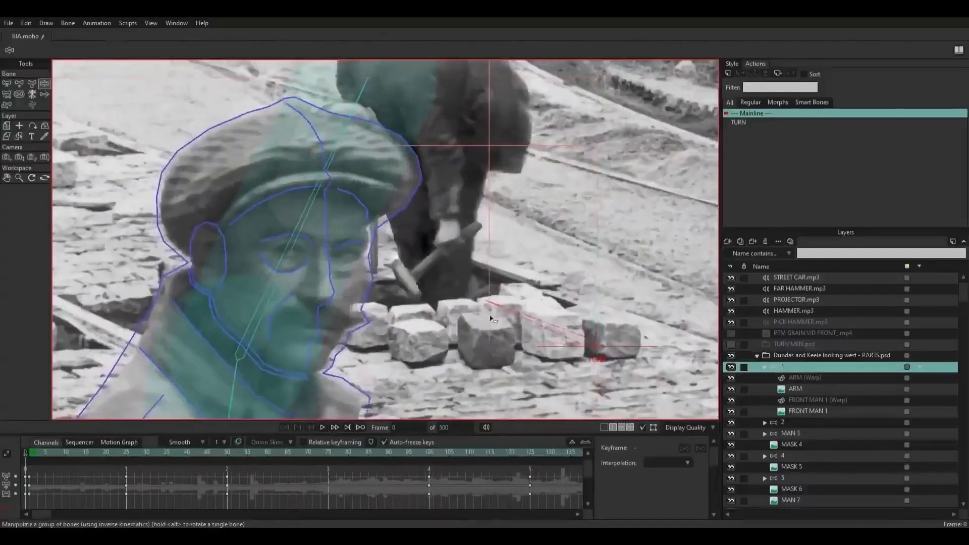
pyautogui.click(783, 377)
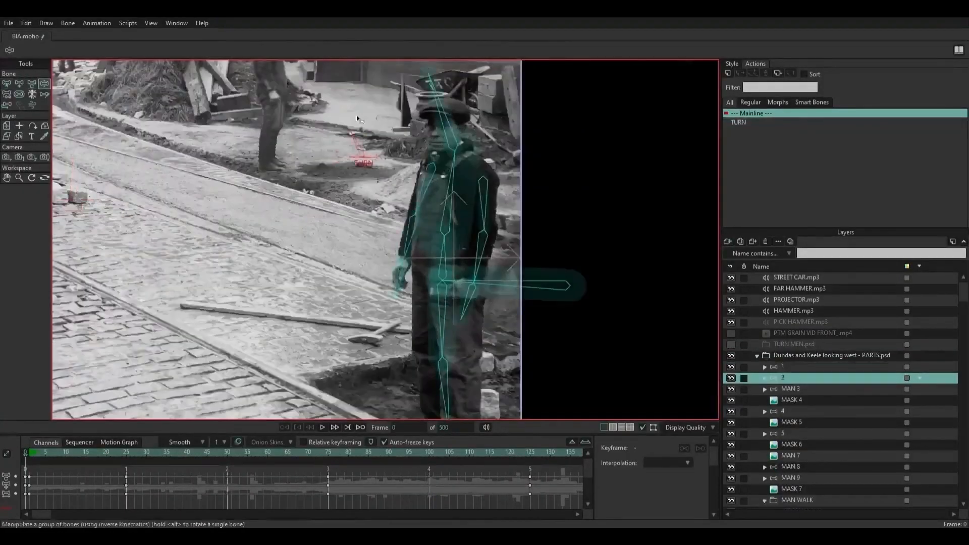
pyautogui.click(765, 377)
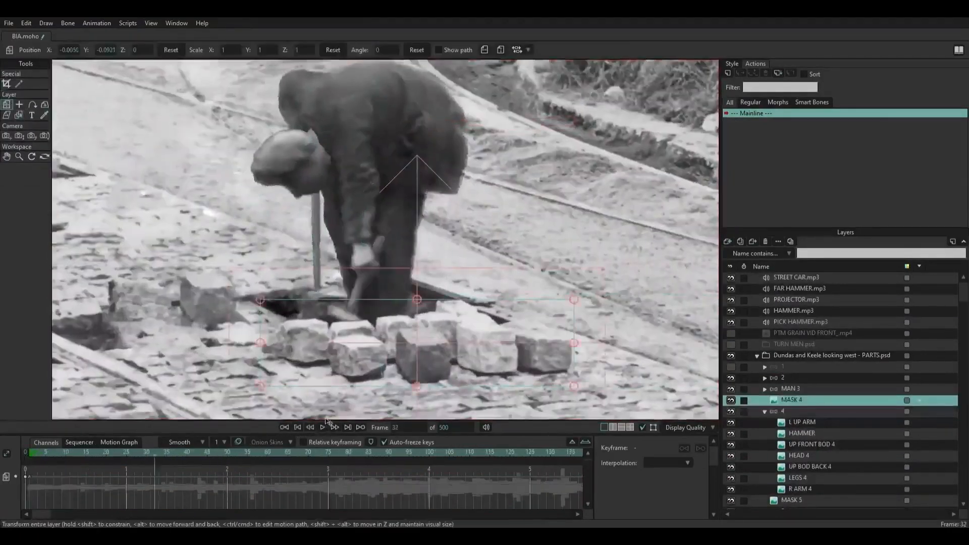
pyautogui.click(128, 23)
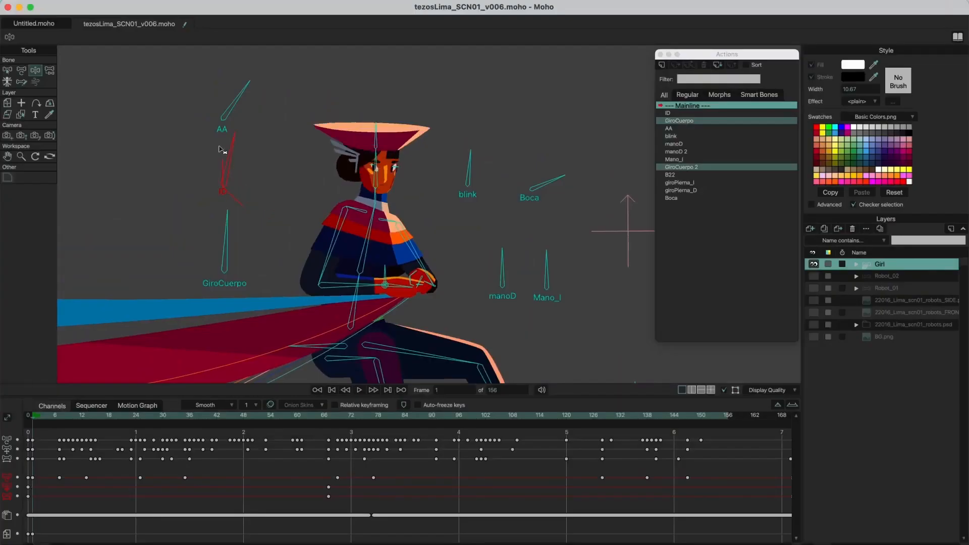
pyautogui.click(889, 277)
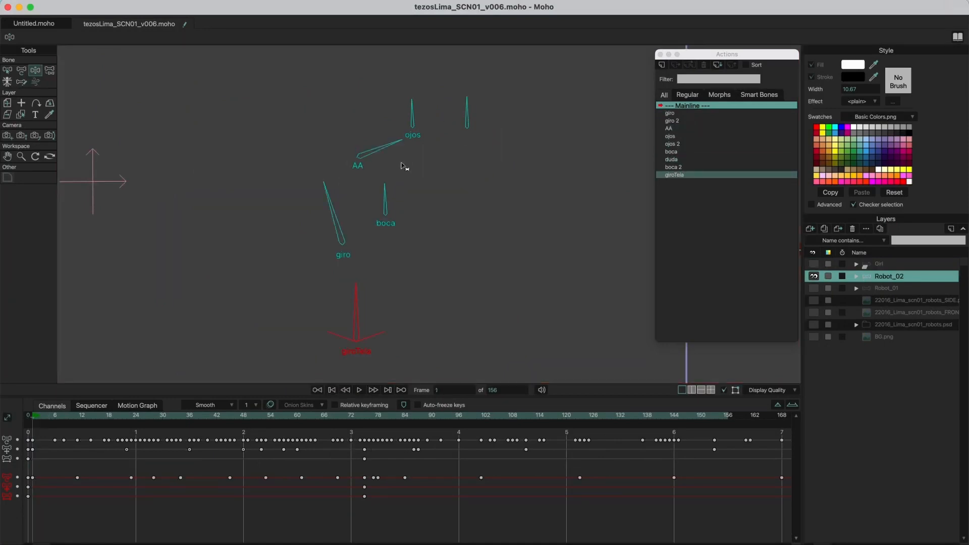
pyautogui.click(889, 288)
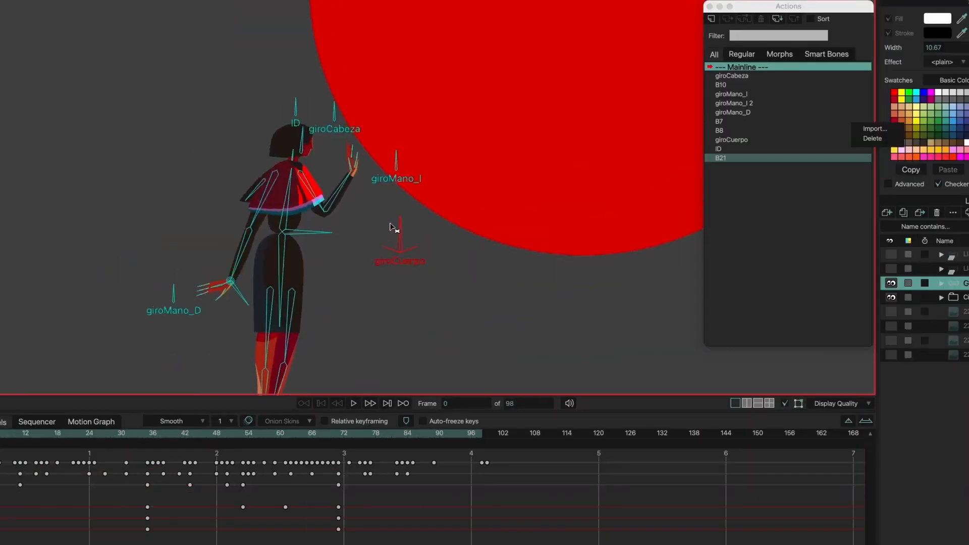
pyautogui.click(735, 112)
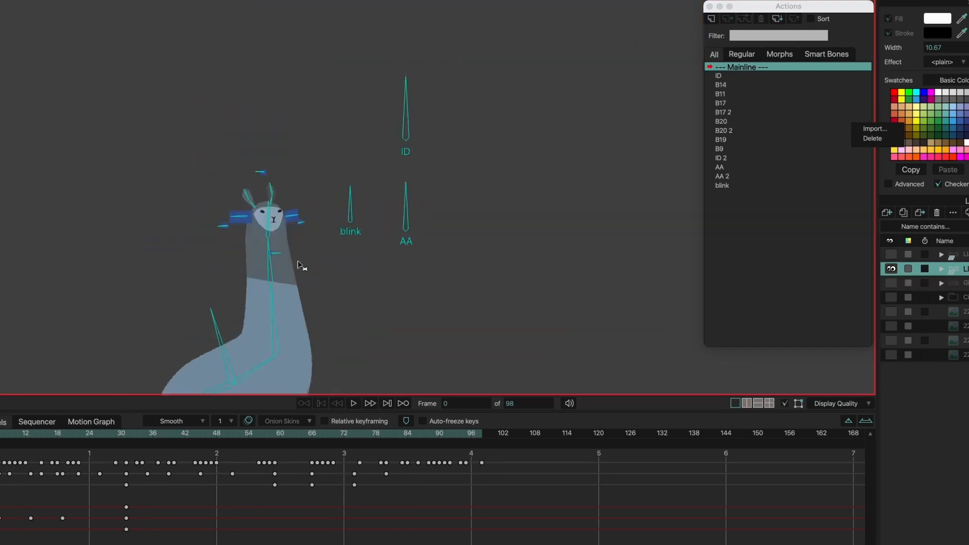
pyautogui.click(721, 166)
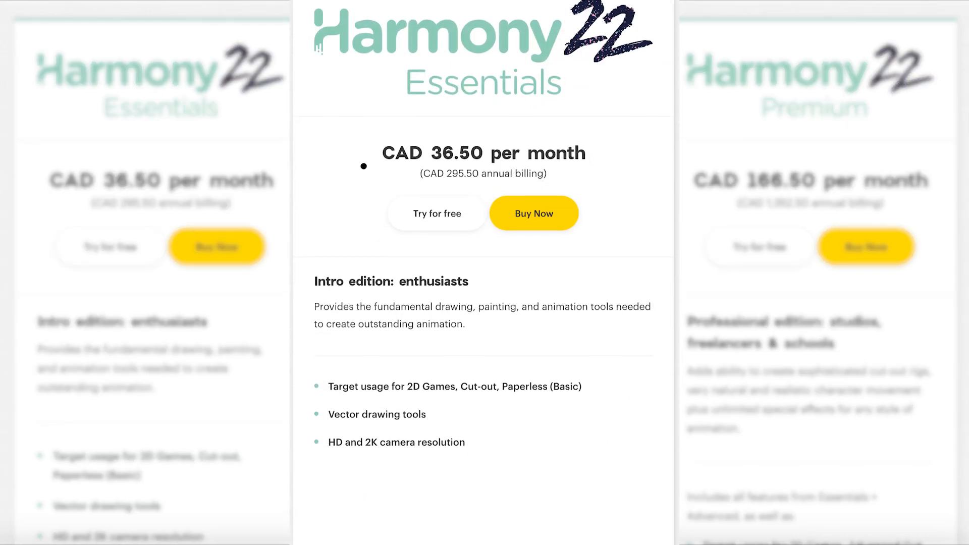
pyautogui.scroll(3)
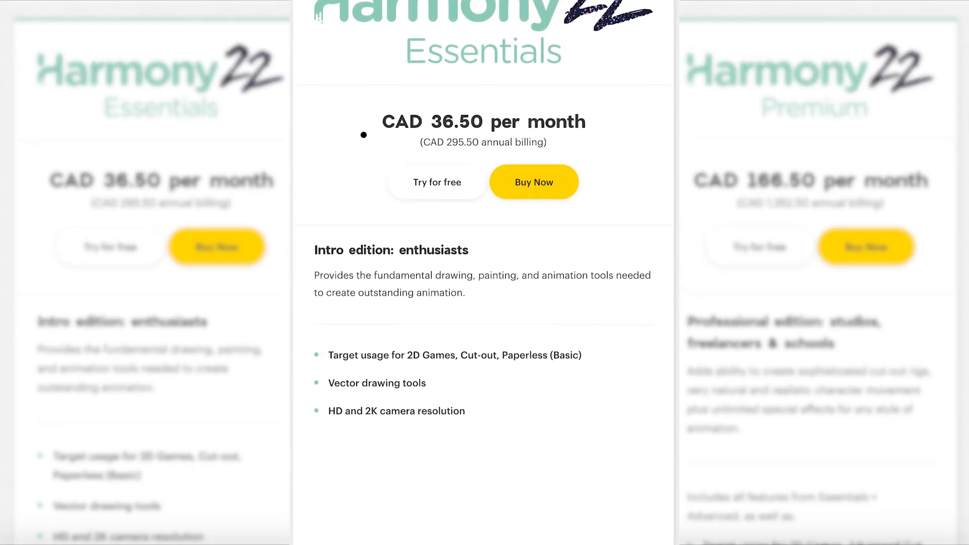
pyautogui.scroll(3)
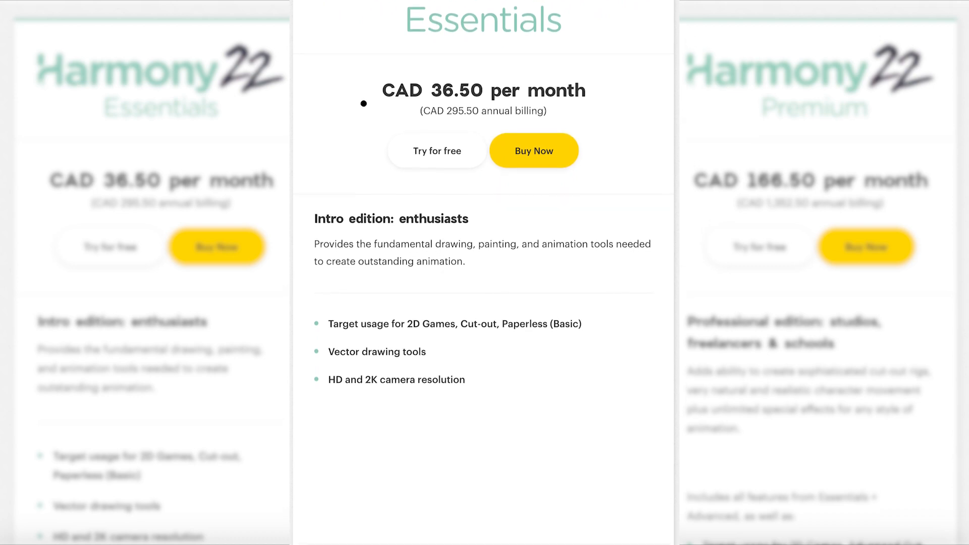
pyautogui.scroll(-3)
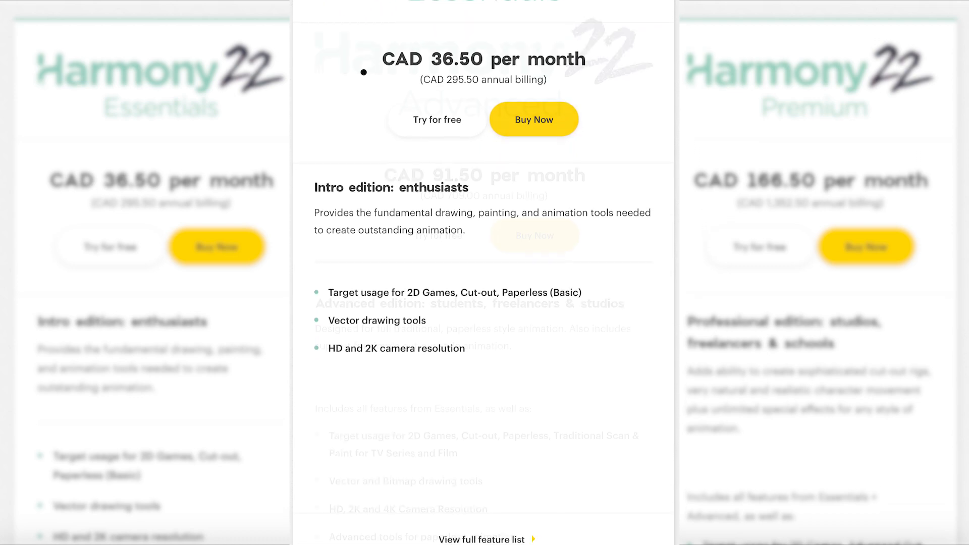
pyautogui.scroll(3)
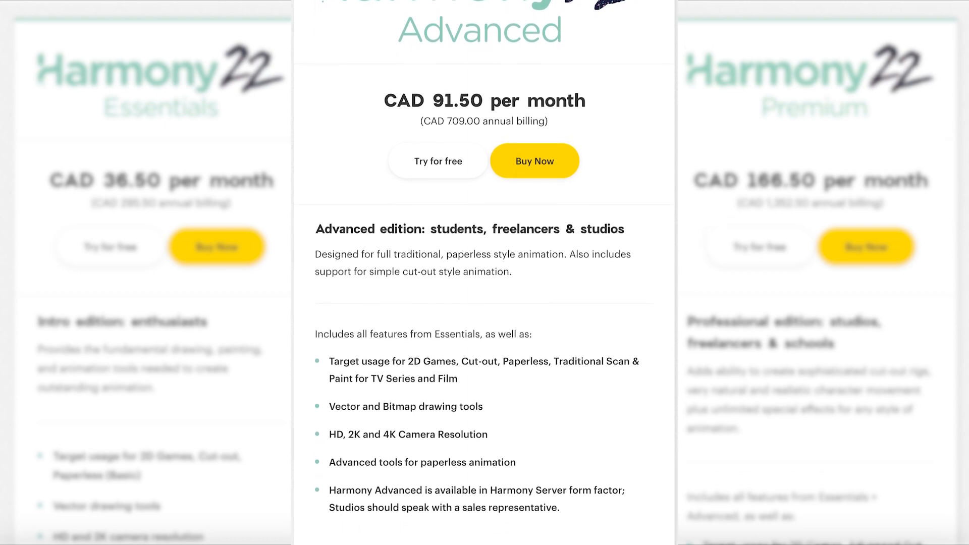
pyautogui.scroll(-3)
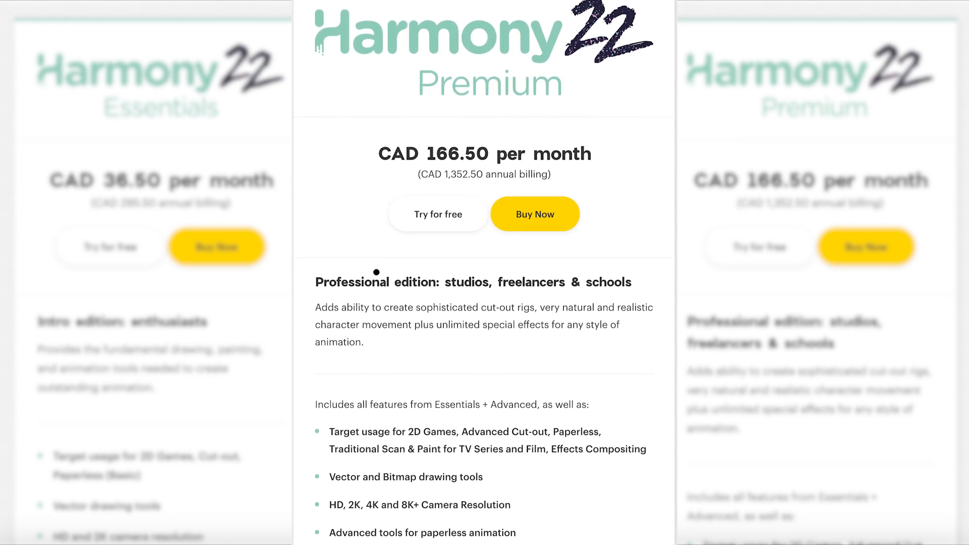
pyautogui.scroll(3)
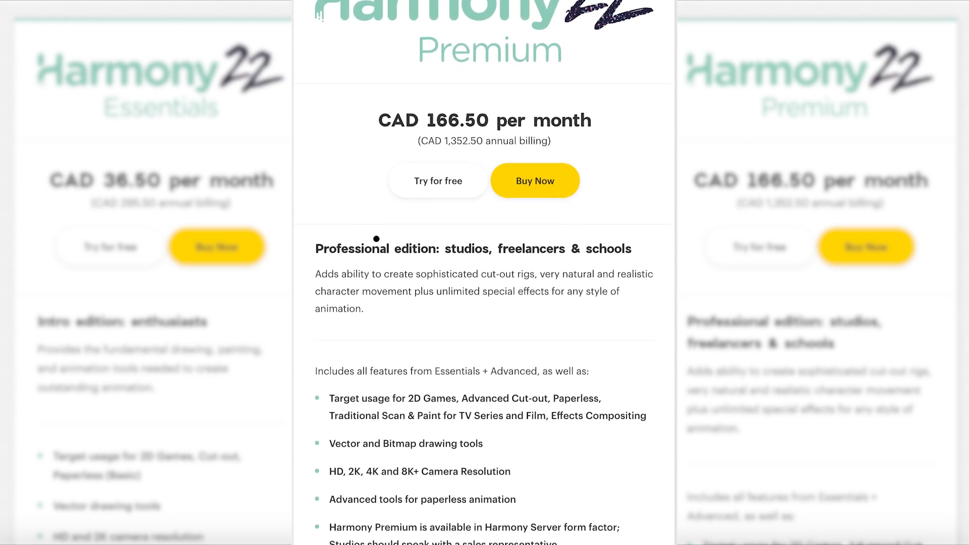
pyautogui.scroll(3)
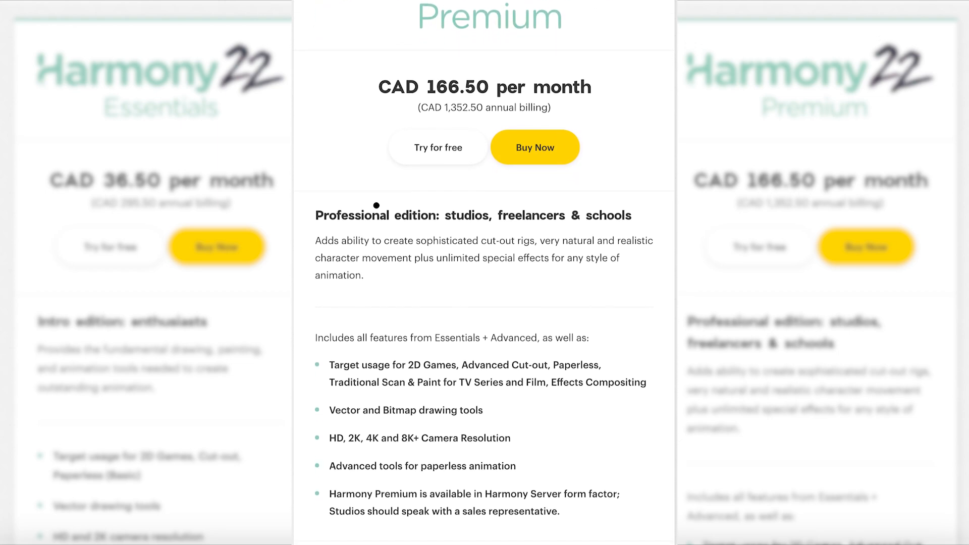